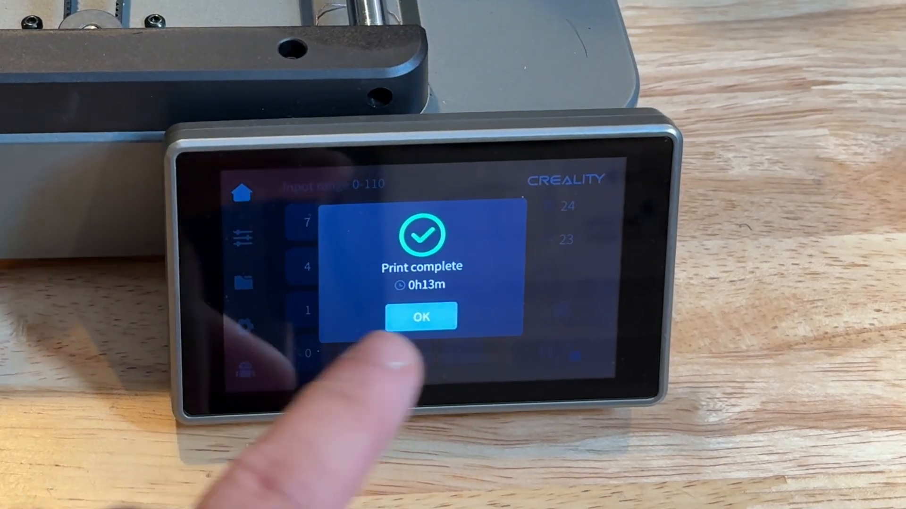
Step: Acknowledge the completed 13-minute print and return to the home temperature screen
left_click(421, 317)
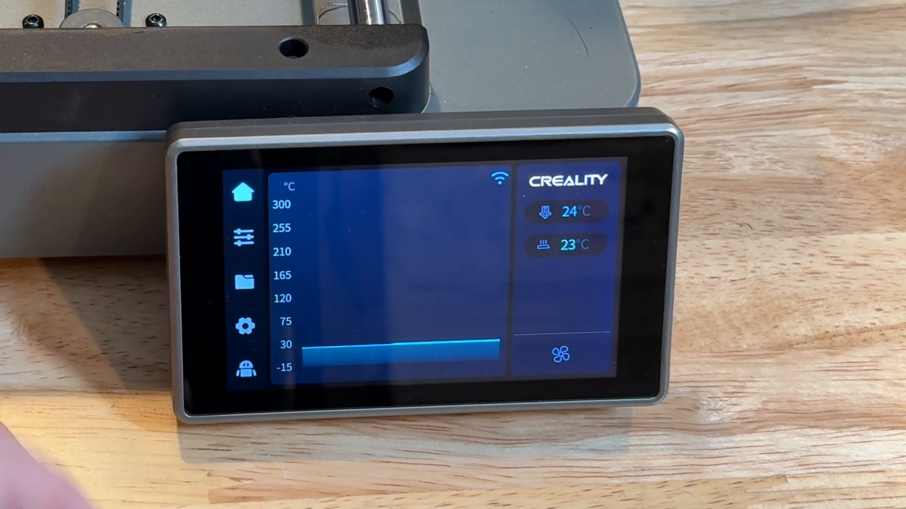
left_click(242, 238)
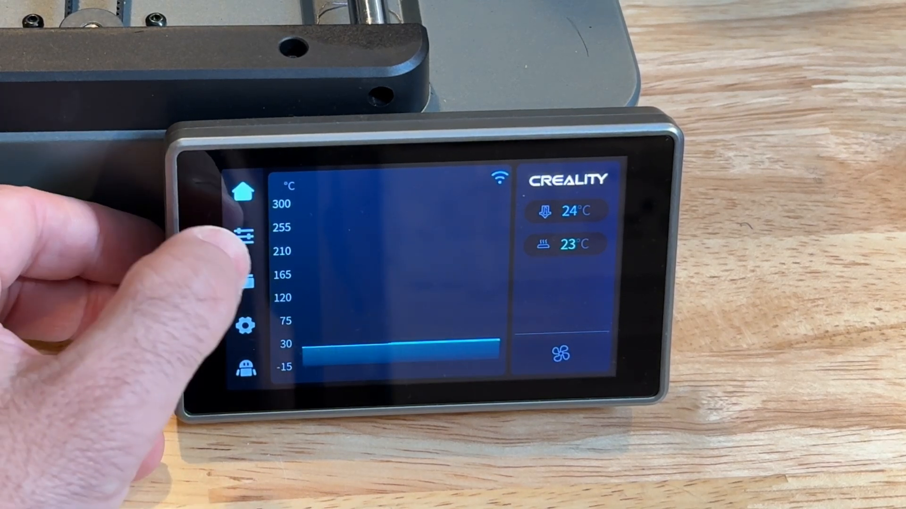
Step: Browse the Movement/Temp., Extrude/Retract and Cooling tabs, then list stored print files
left_click(244, 234)
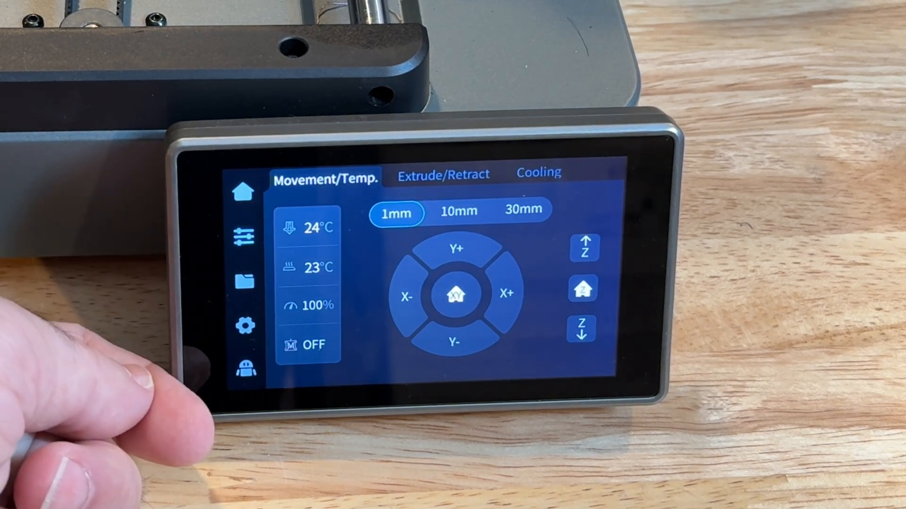
left_click(443, 173)
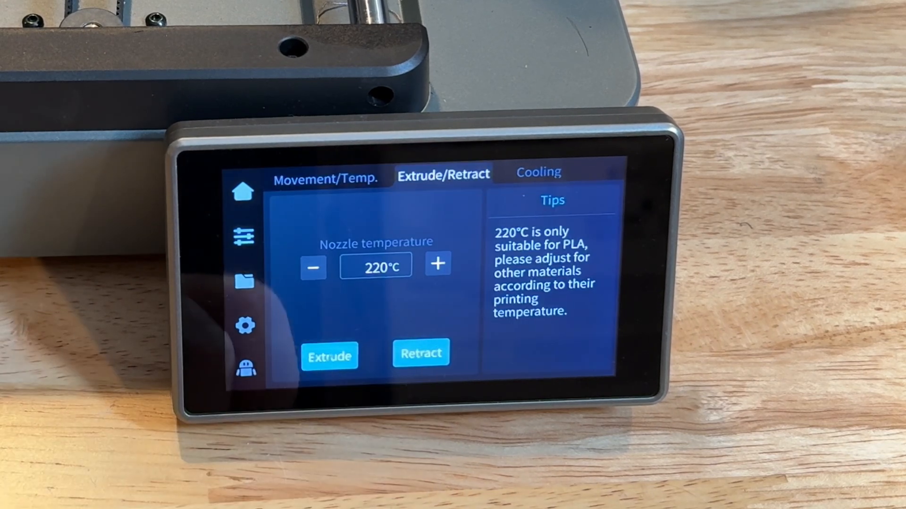
left_click(538, 172)
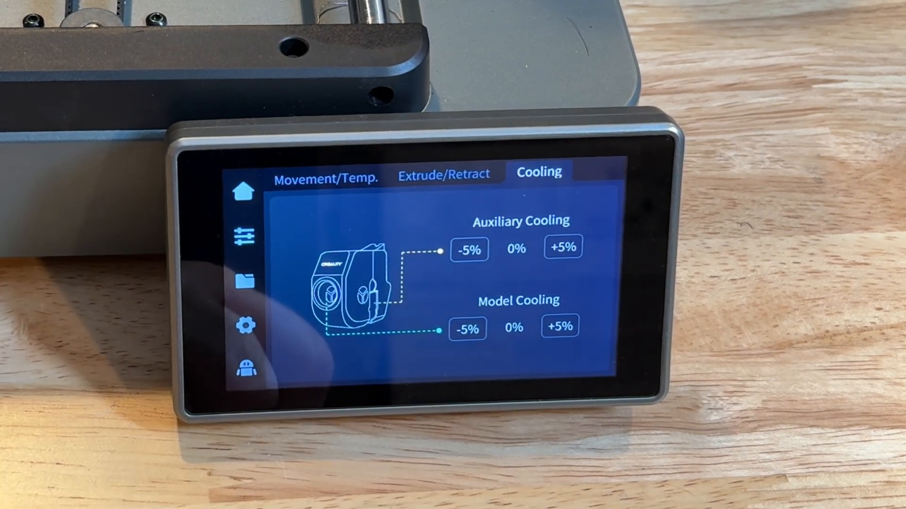
left_click(244, 281)
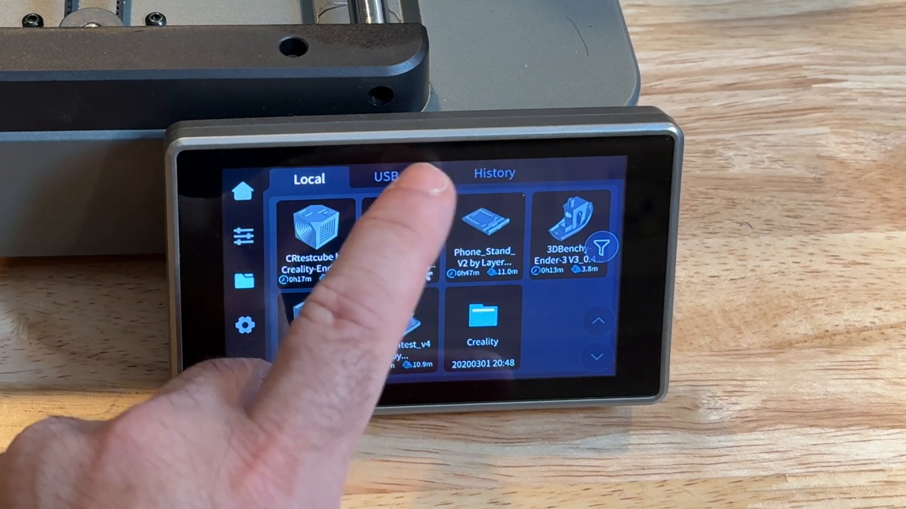
Step: View USB drive files and print history, then open System settings
left_click(384, 176)
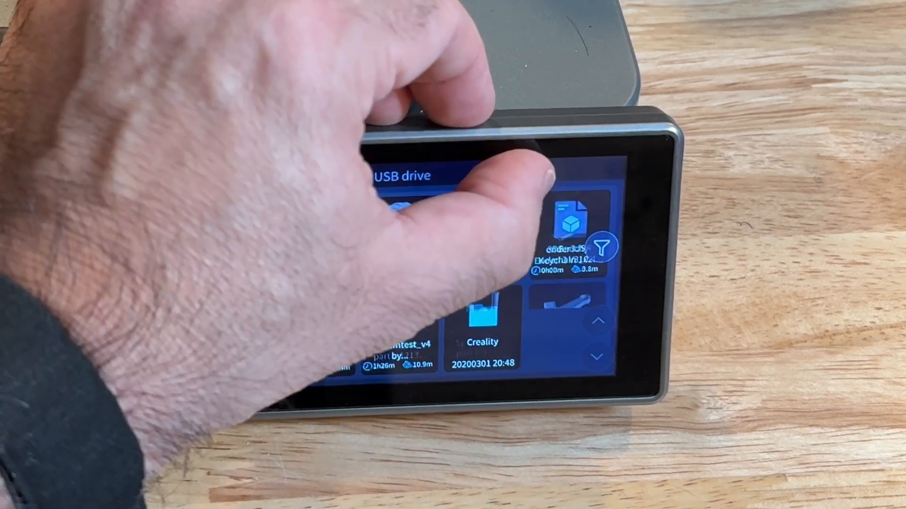
left_click(494, 174)
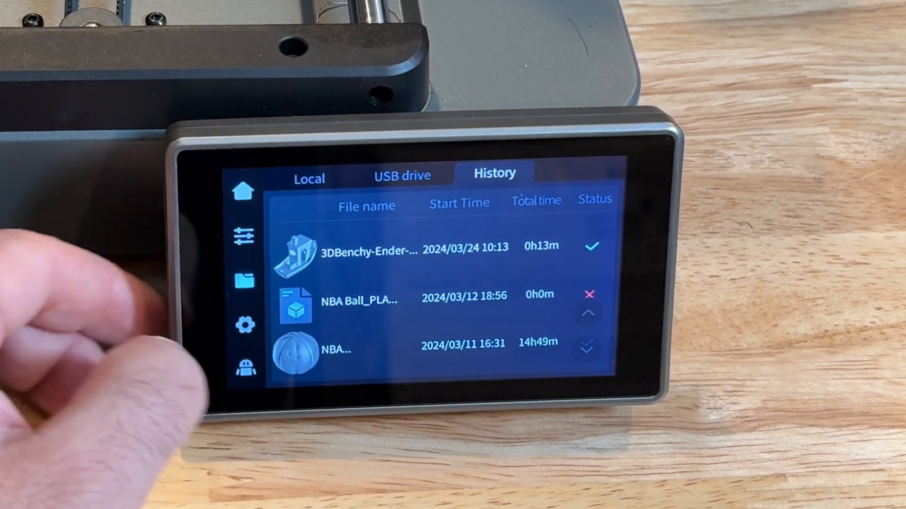
mouse_move(116, 289)
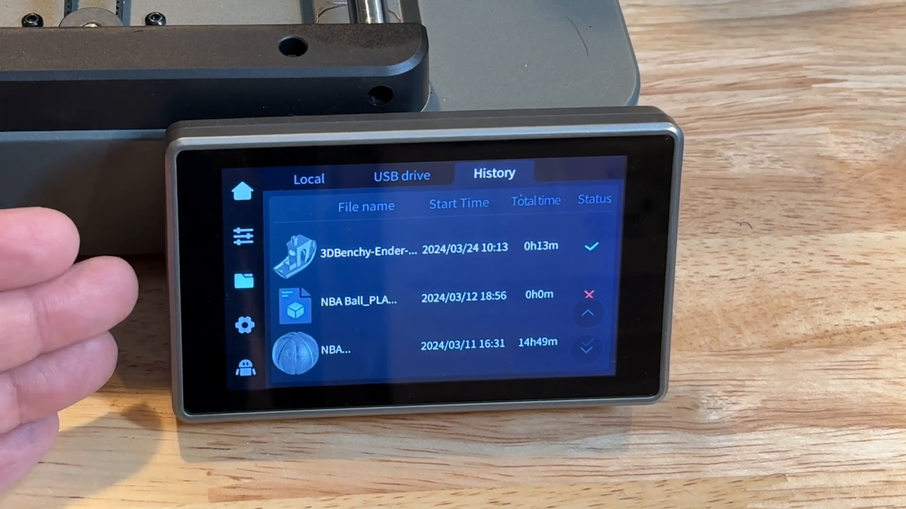
left_click(244, 326)
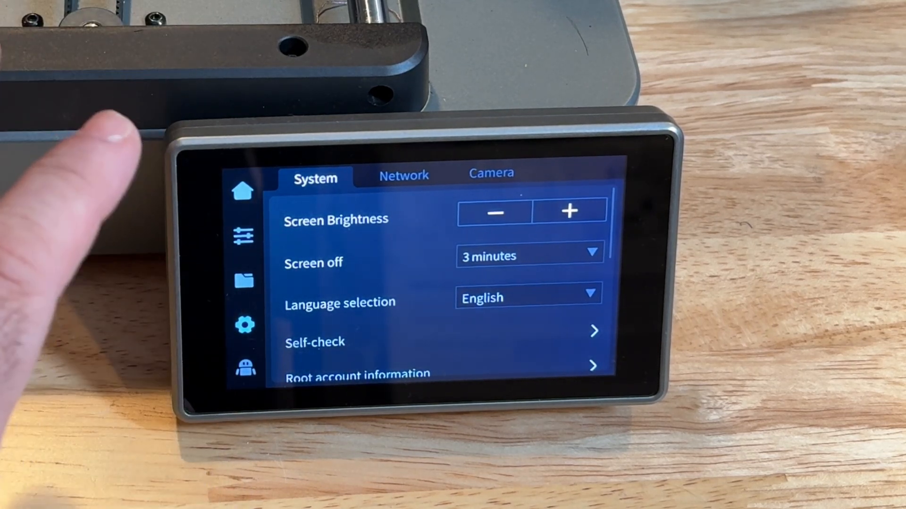
Step: View the Camera settings options, then go back to the home temperature screen
left_click(490, 173)
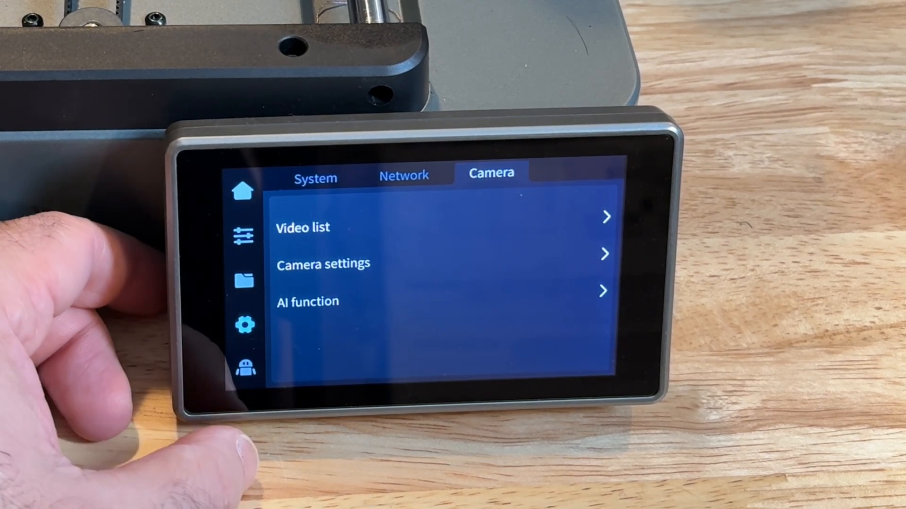
left_click(242, 192)
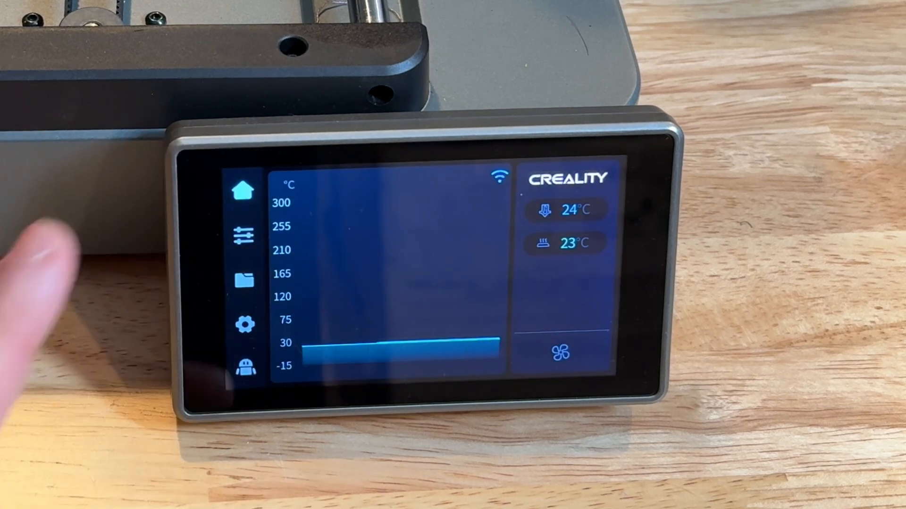